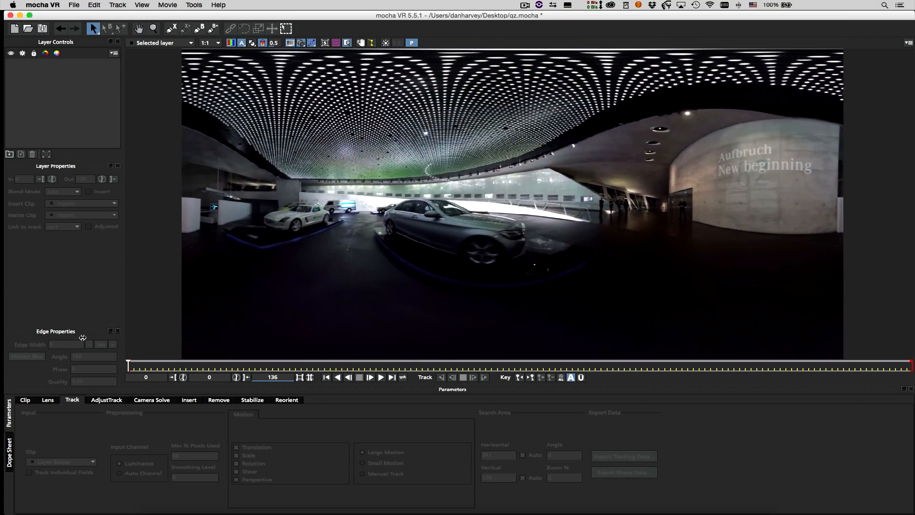
- Set the lens distortion model to Equirectangular for an undistorted view of the museum footage
{"action": "left_click", "coordinate": [48, 399]}
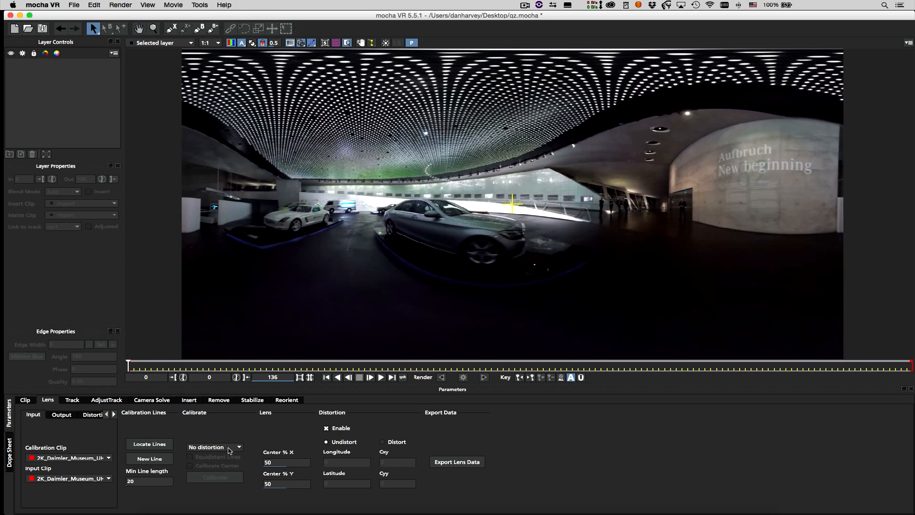
{"action": "left_click", "coordinate": [215, 447]}
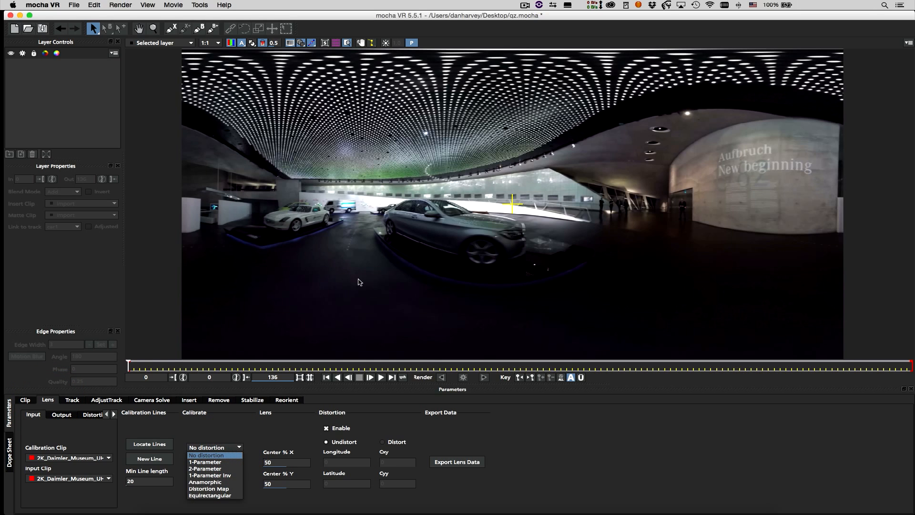
{"action": "mouse_move", "coordinate": [397, 156]}
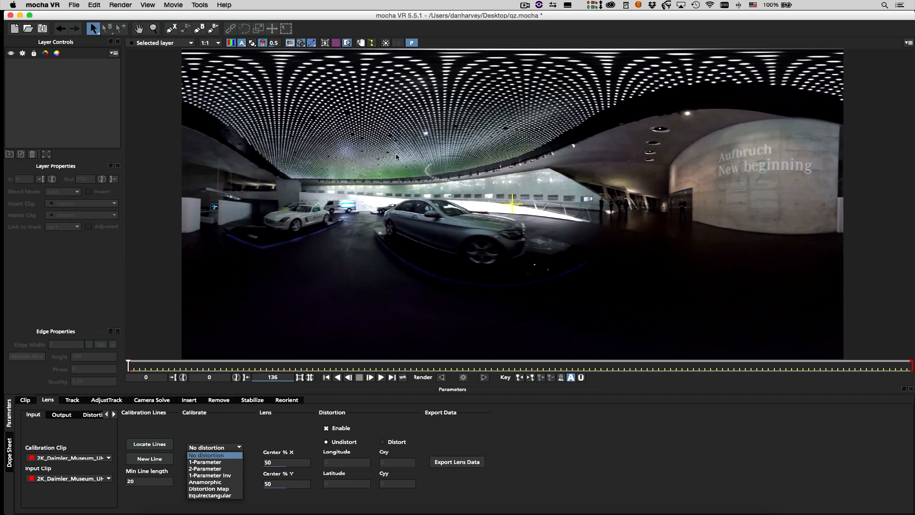
{"action": "left_click", "coordinate": [209, 495]}
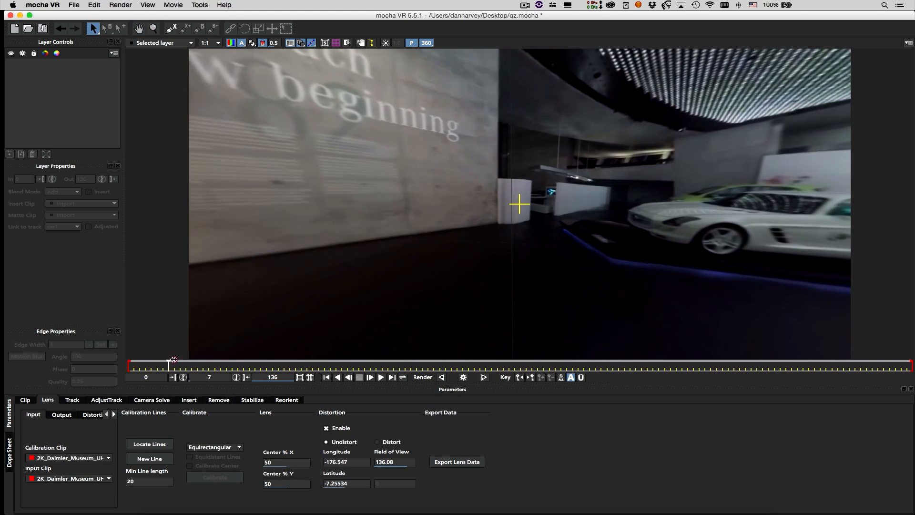
- Turn the 360 view toward the cars until the white sports car fills the frame
{"action": "left_click_drag", "start_coordinate": [173, 366], "coordinate": [521, 366]}
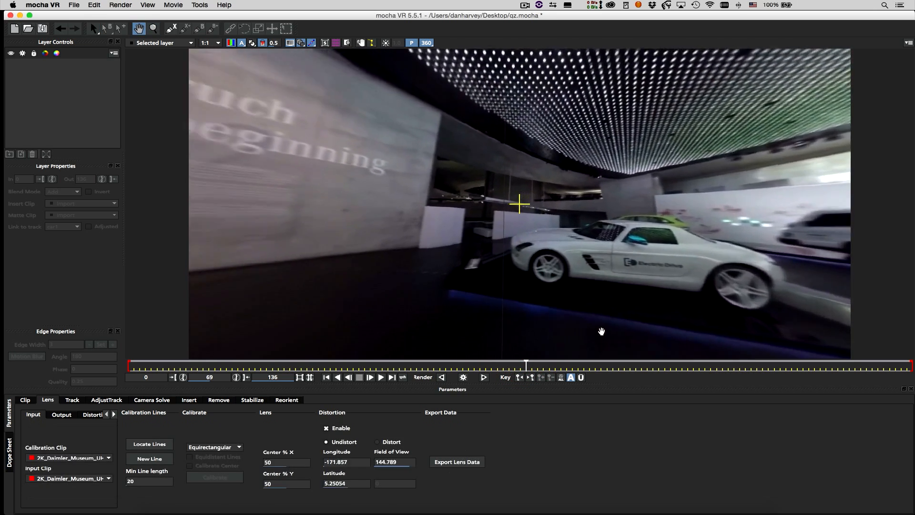
{"action": "left_click_drag", "start_coordinate": [602, 332], "coordinate": [542, 323]}
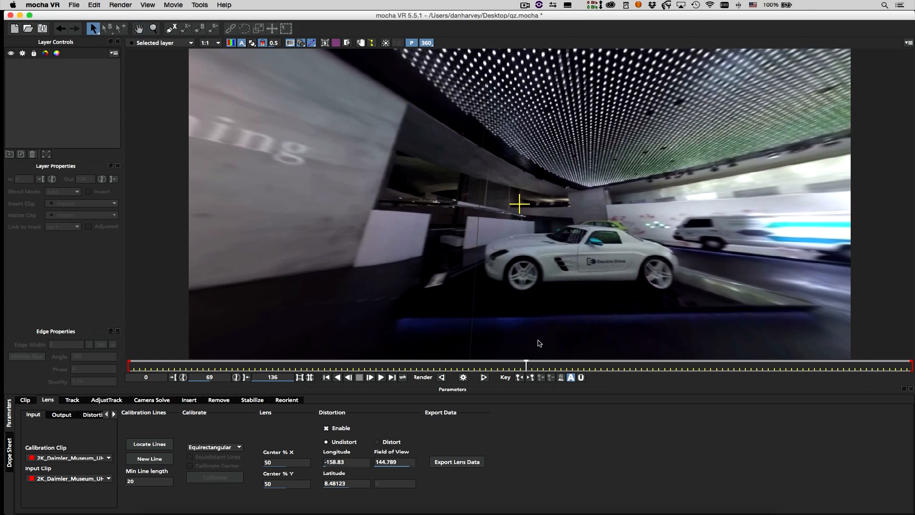
{"action": "left_click", "coordinate": [72, 399]}
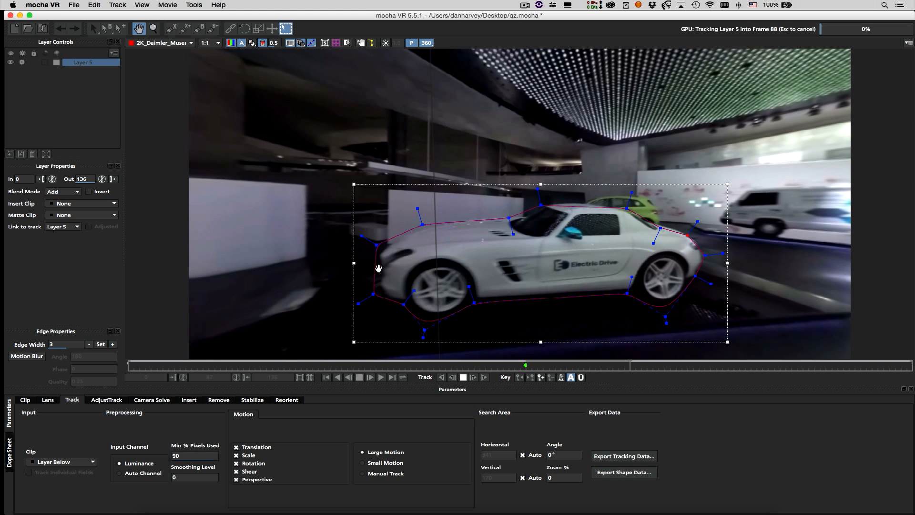
- Track the white-car spline forward through the clip and jump to its final frame
{"action": "left_click", "coordinate": [463, 378]}
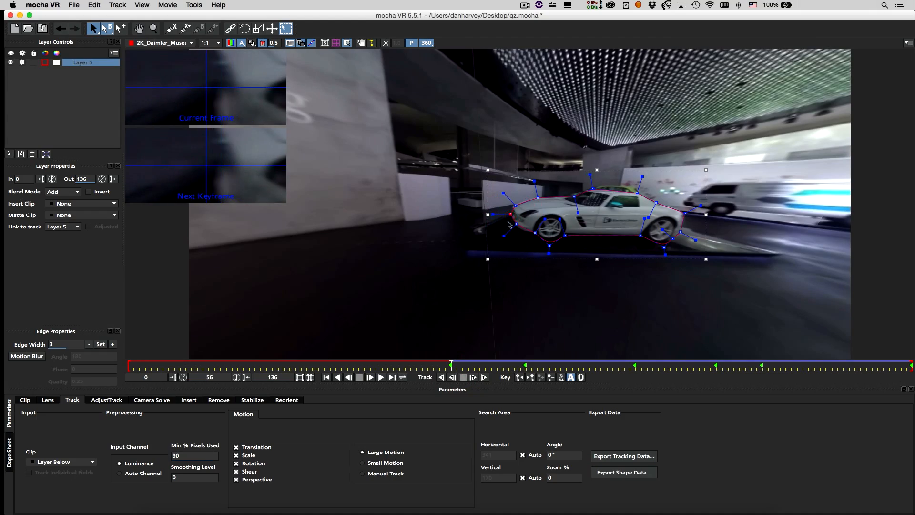
{"action": "left_click", "coordinate": [441, 377]}
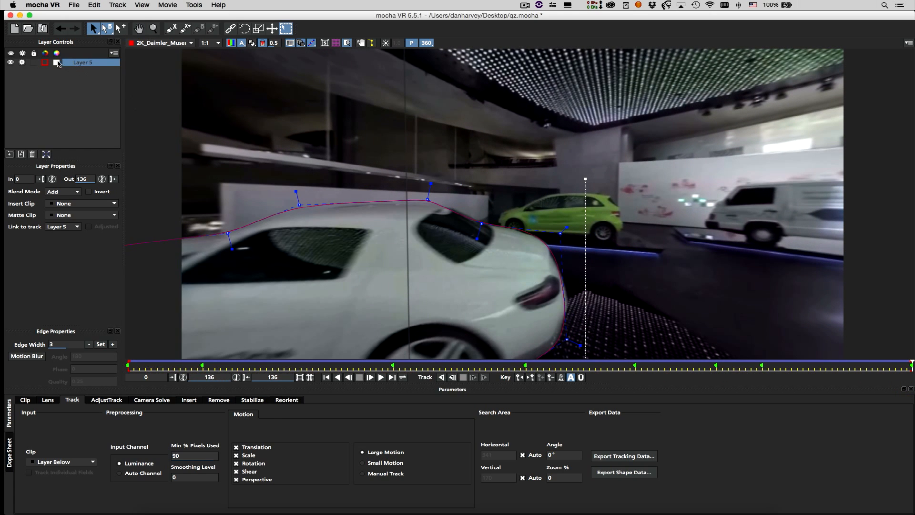
- Show the tracked car shape as a filled green matte
{"action": "left_click", "coordinate": [251, 42]}
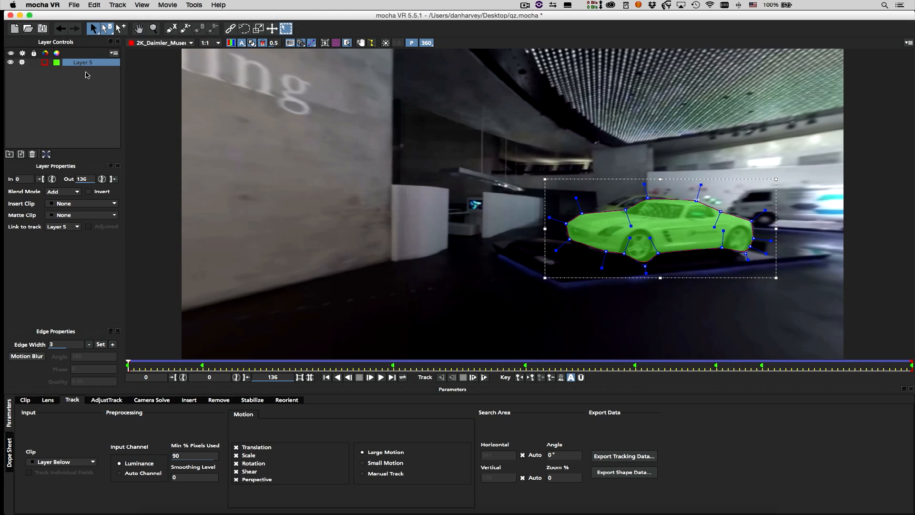
- Export the car shape data as a Flame GMask script named Car_Gmask
{"action": "left_click", "coordinate": [74, 5]}
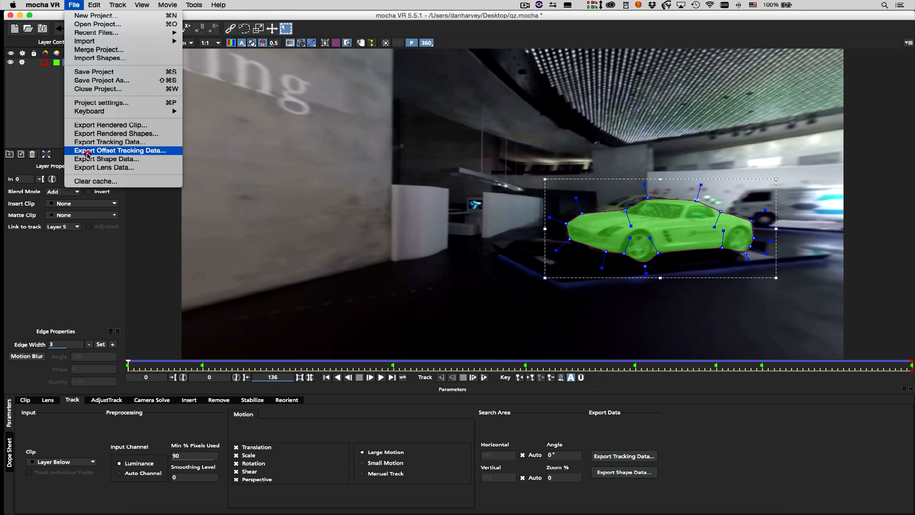
{"action": "left_click", "coordinate": [106, 159]}
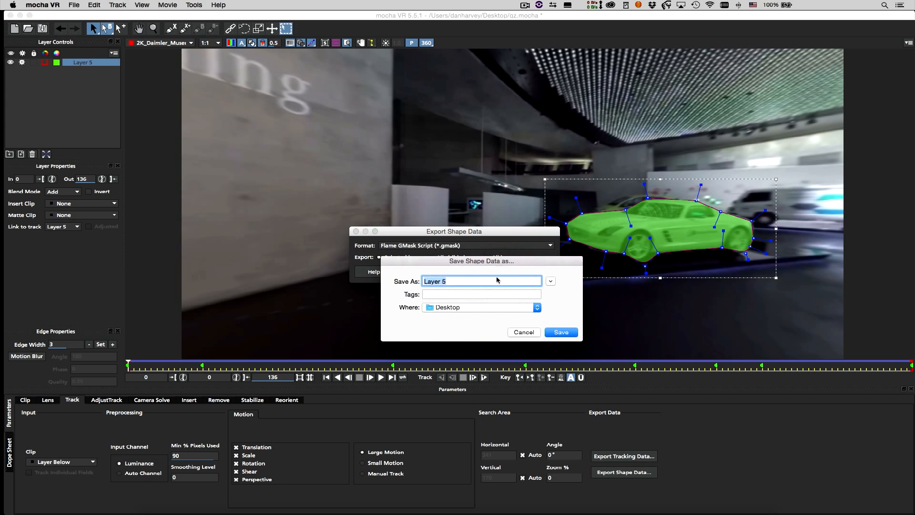
{"action": "type", "text": "Car"}
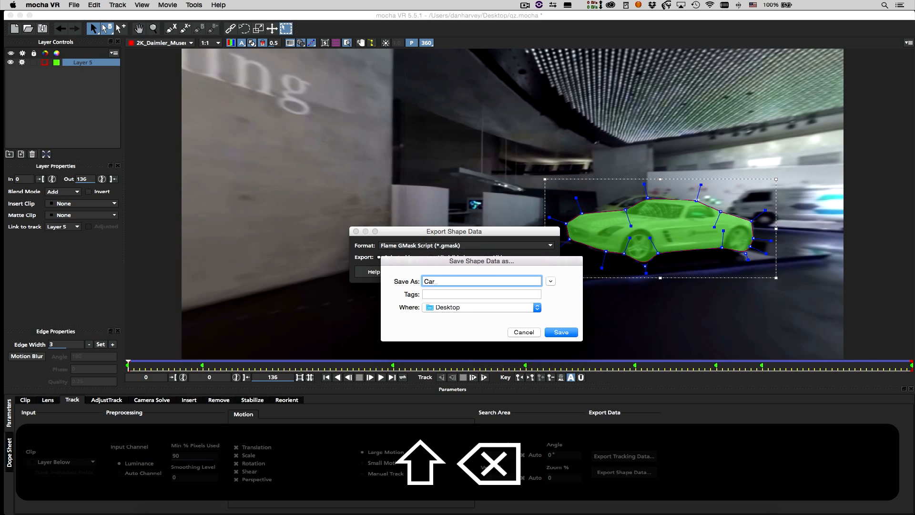
{"action": "type", "text": "_Gmask"}
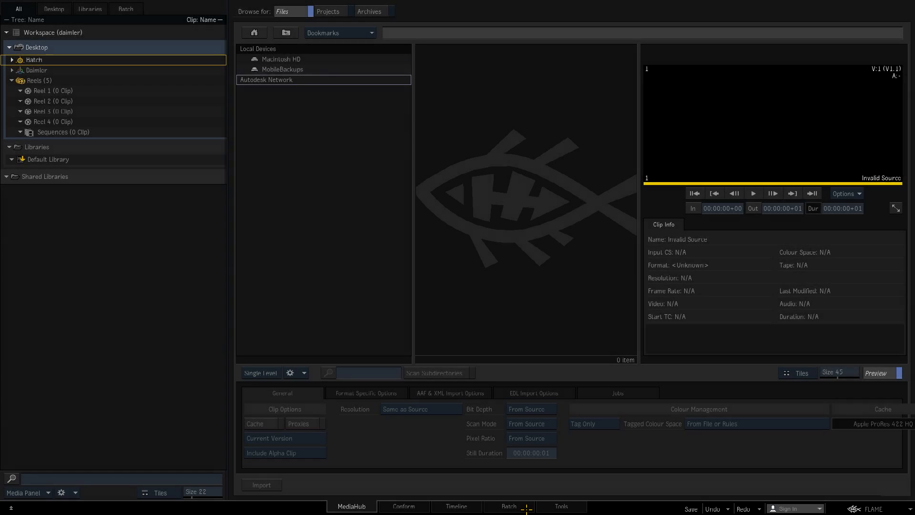
- In Batch, import the Daimler museum clip and wire it into a new GMask node
{"action": "left_click", "coordinate": [508, 506]}
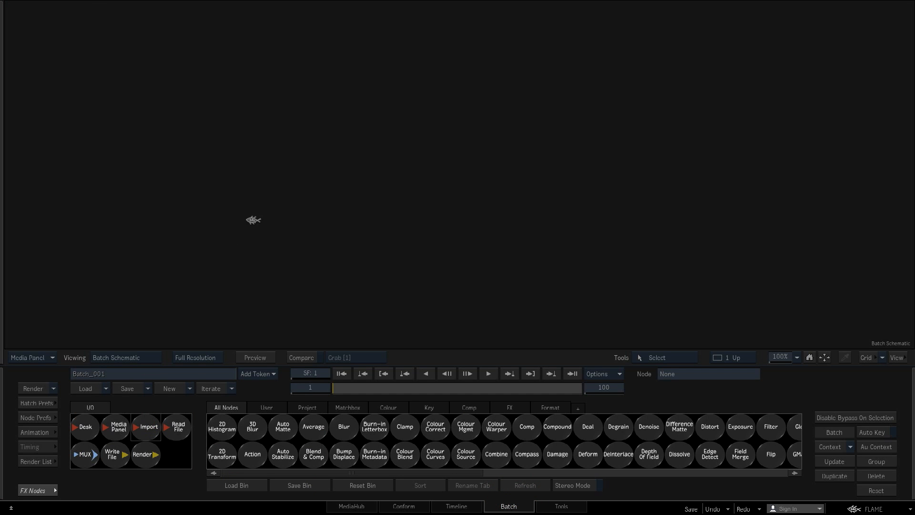
{"action": "left_click", "coordinate": [144, 427]}
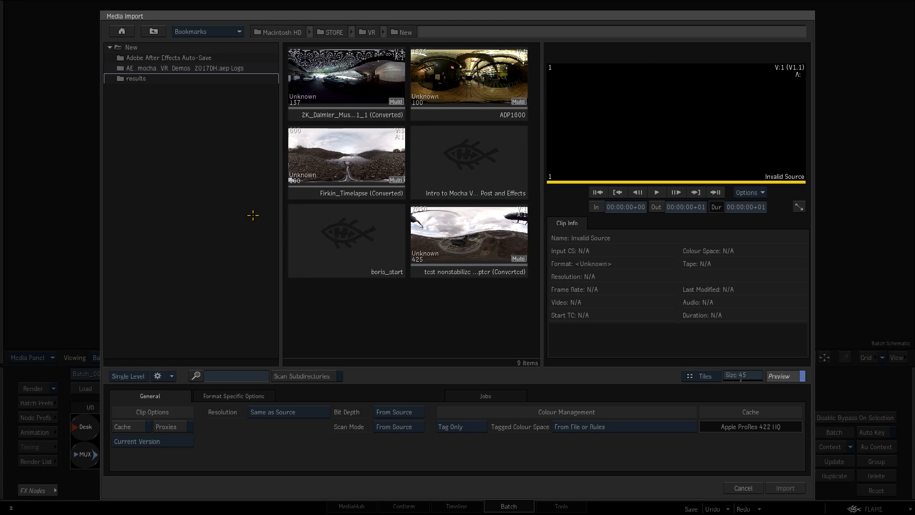
{"action": "left_click", "coordinate": [784, 488]}
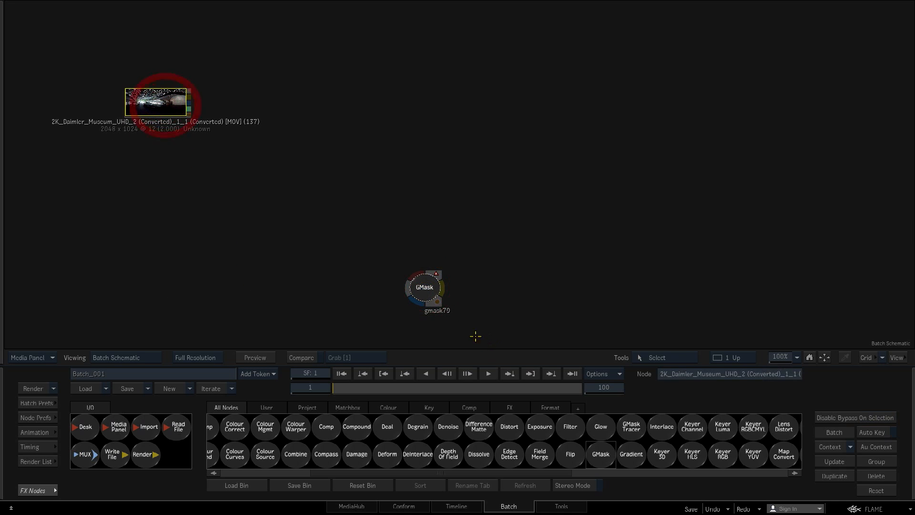
{"action": "left_click_drag", "start_coordinate": [424, 292], "coordinate": [251, 124]}
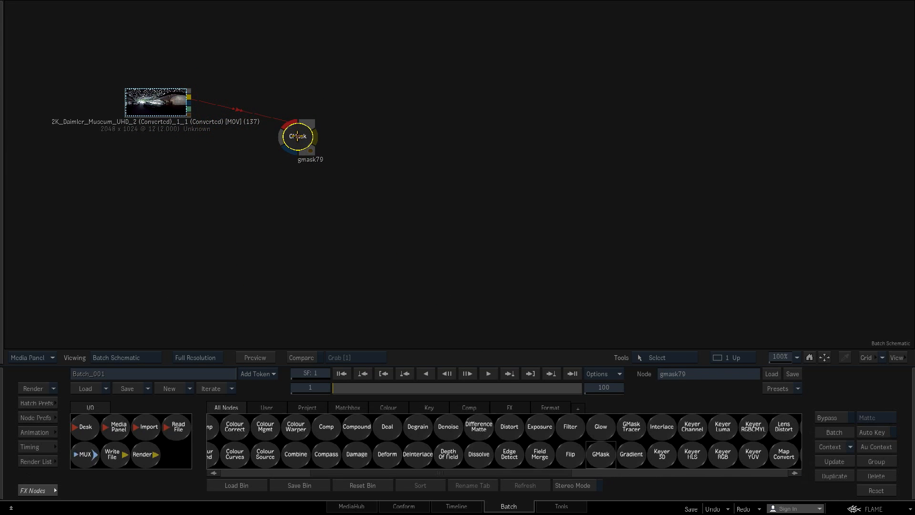
- View the museum clip in the viewer and enter the GMask node's mask editor
{"action": "double_click", "coordinate": [298, 136]}
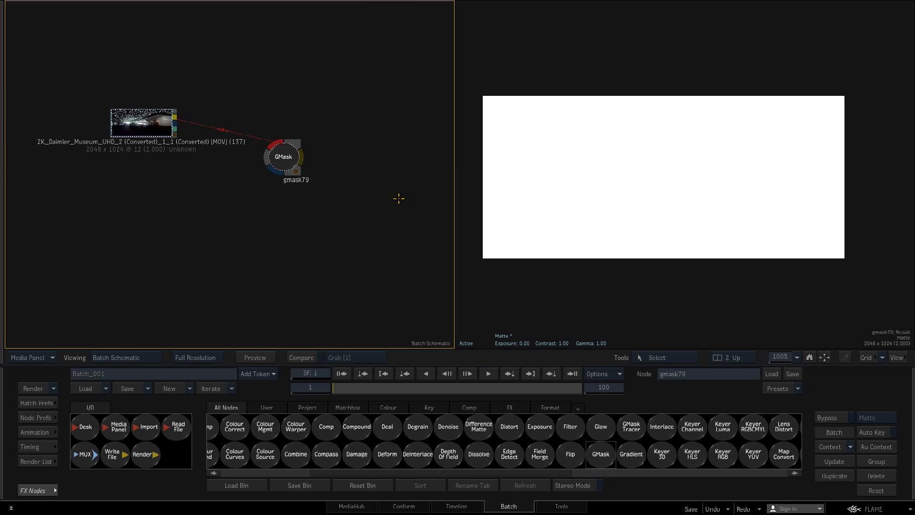
{"action": "mouse_move", "coordinate": [365, 216]}
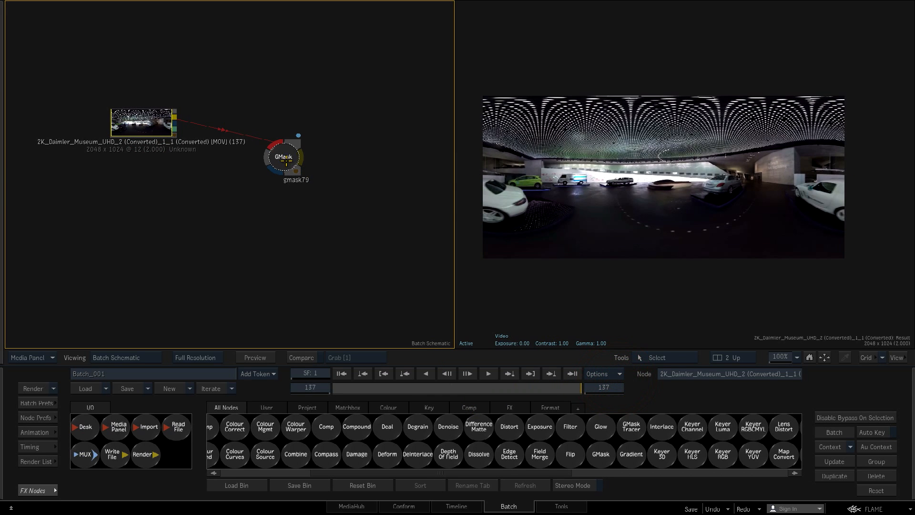
{"action": "double_click", "coordinate": [284, 156]}
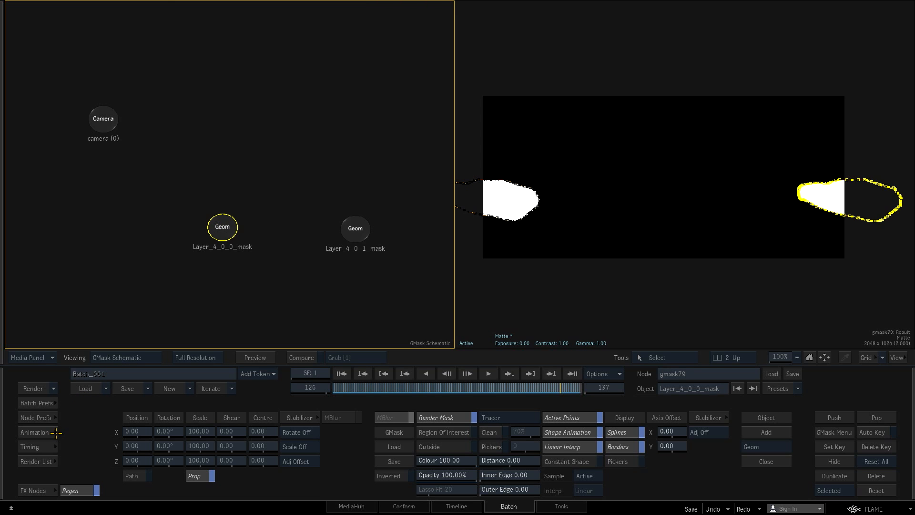
- Select each car mask Geom layer and expand its keyframed animation channels
{"action": "left_click", "coordinate": [355, 227]}
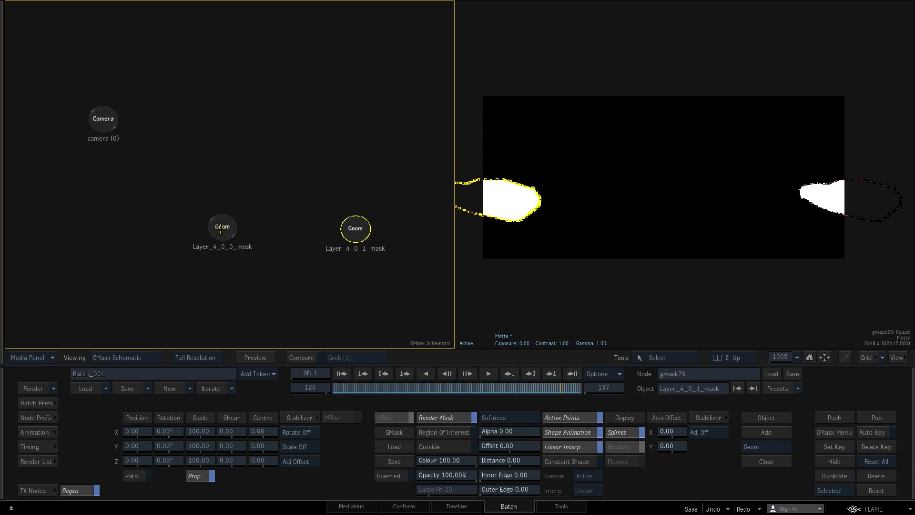
{"action": "left_click", "coordinate": [33, 432]}
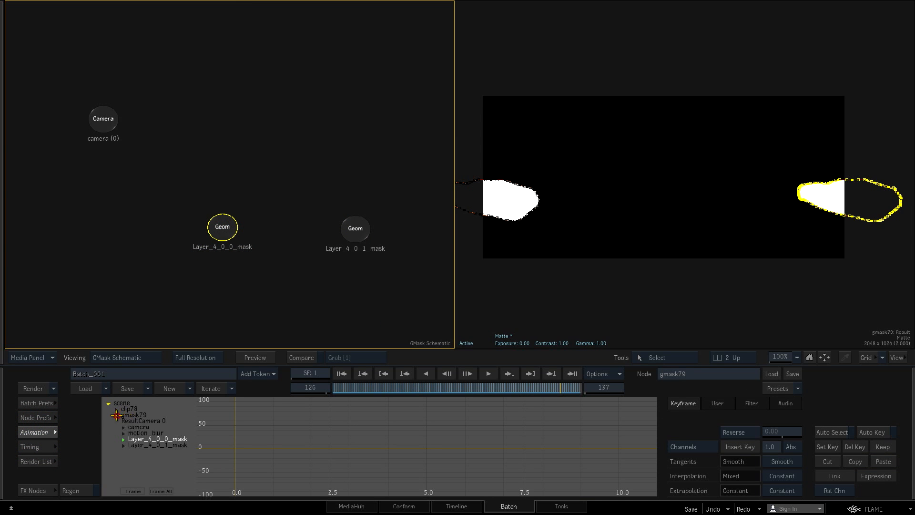
{"action": "left_click", "coordinate": [123, 438]}
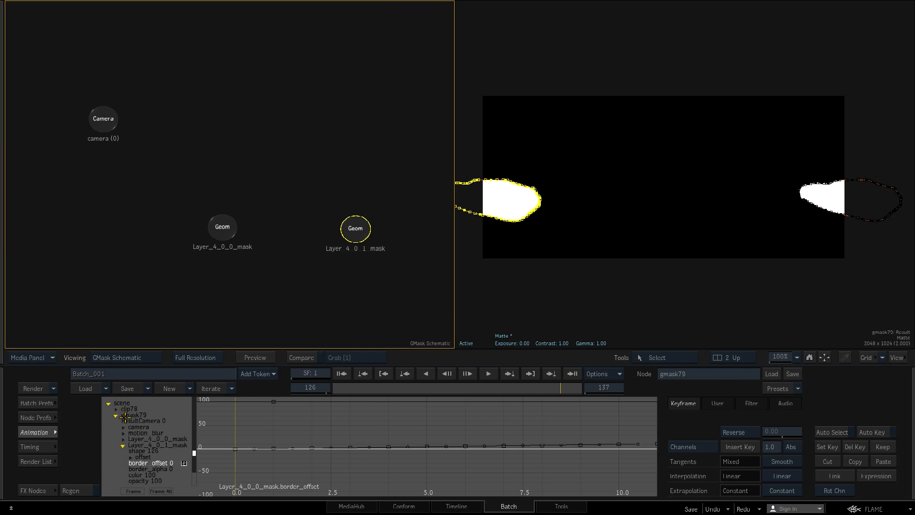
{"action": "left_click", "coordinate": [222, 227]}
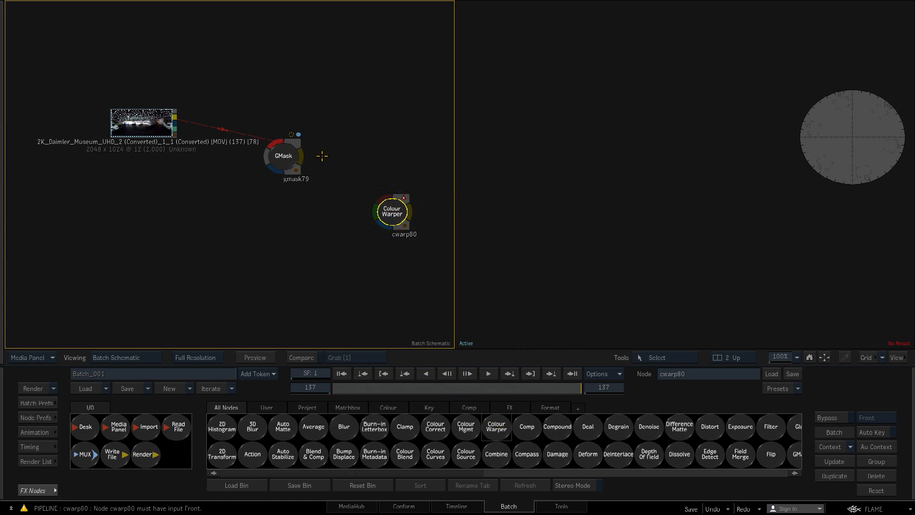
- Feed the museum clip into the Colour Warper's Front with the GMask as its matte
{"action": "left_click_drag", "start_coordinate": [283, 156], "coordinate": [326, 90]}
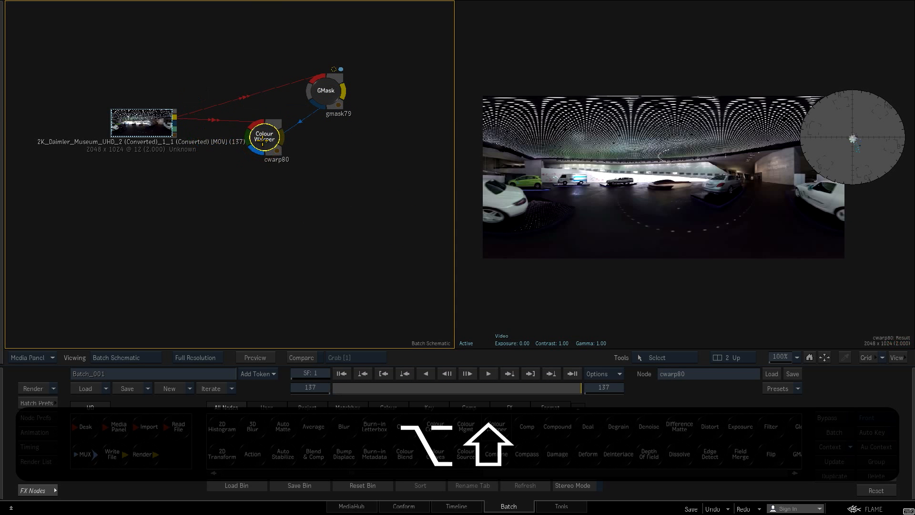
{"action": "left_click_drag", "start_coordinate": [264, 138], "coordinate": [342, 175]}
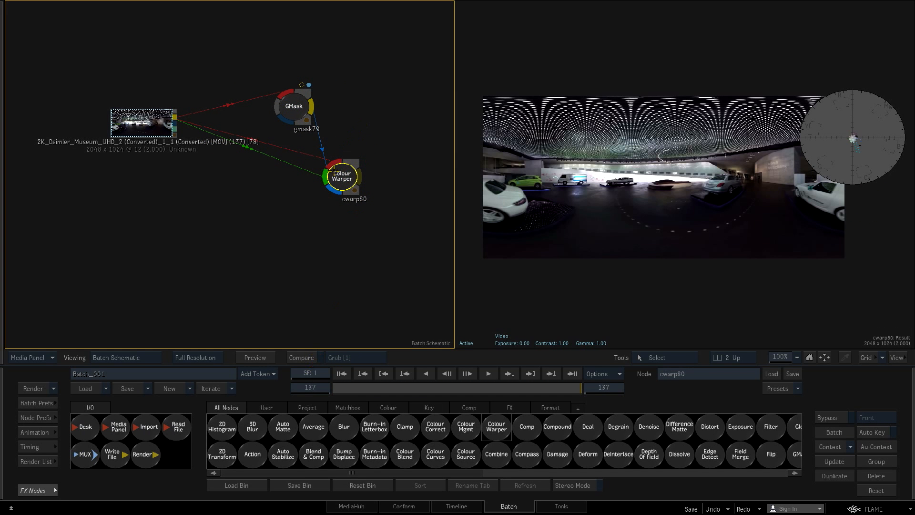
{"action": "double_click", "coordinate": [341, 175]}
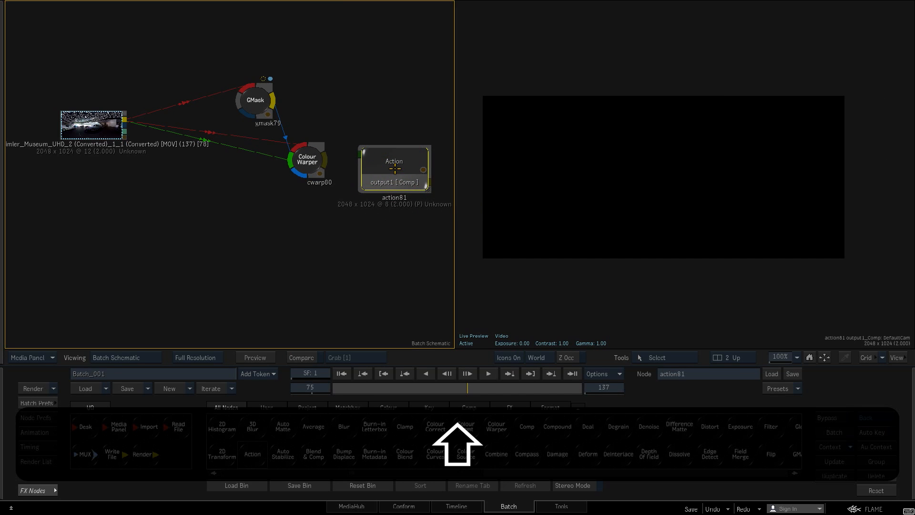
- Add a media input to Action, feed it the Colour Warper result and enter Action's setup
{"action": "double_click", "coordinate": [394, 169]}
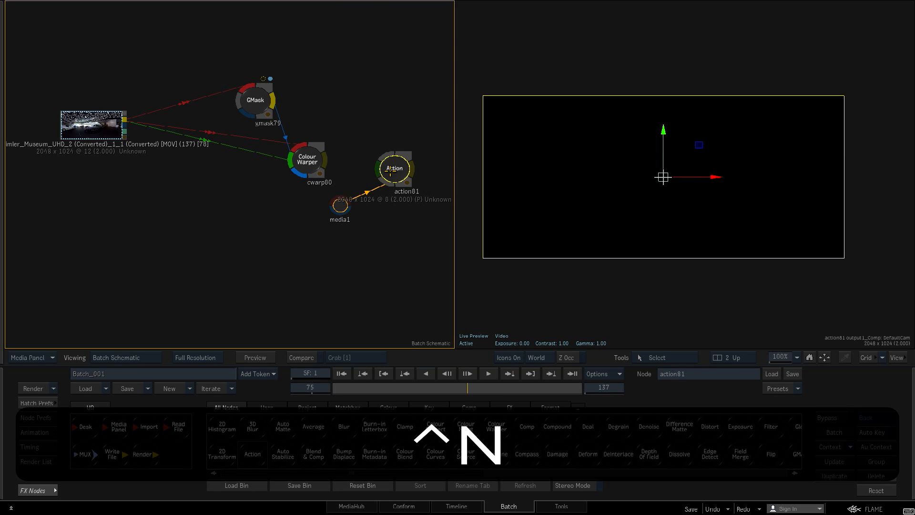
{"action": "left_click_drag", "start_coordinate": [338, 205], "coordinate": [344, 174]}
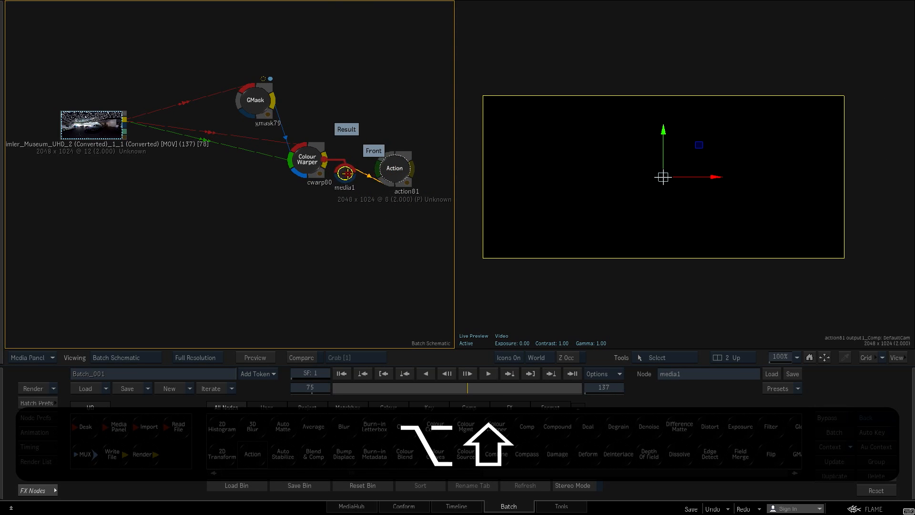
{"action": "double_click", "coordinate": [393, 169]}
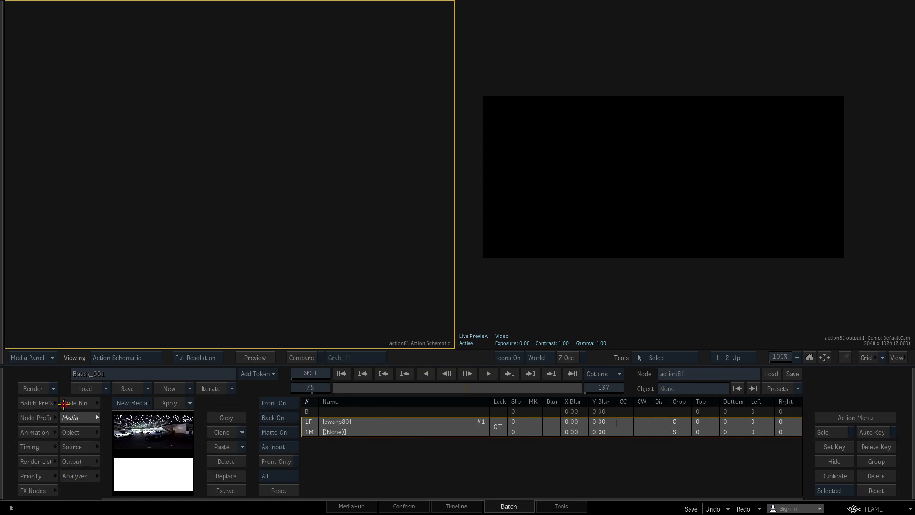
- Add an IBL object in Action and enable Use As Back so the car footage shows as background
{"action": "left_click", "coordinate": [74, 402]}
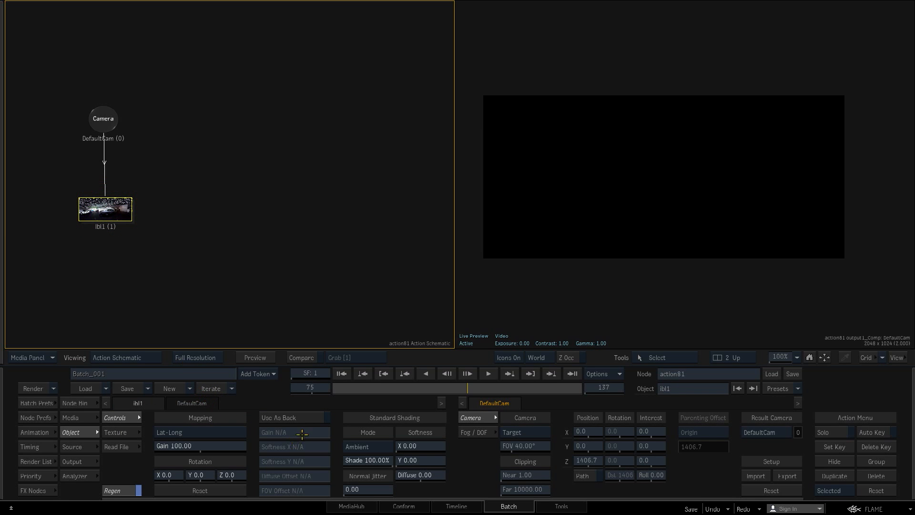
{"action": "left_click", "coordinate": [294, 417]}
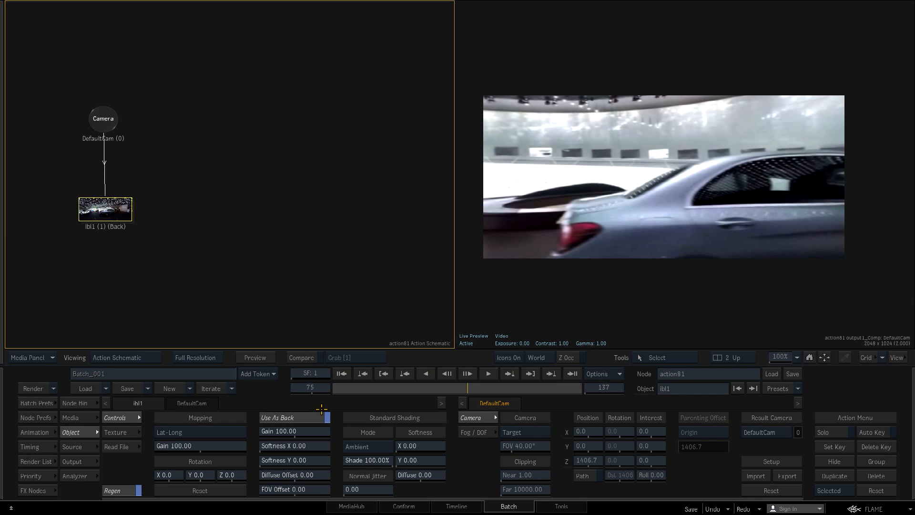